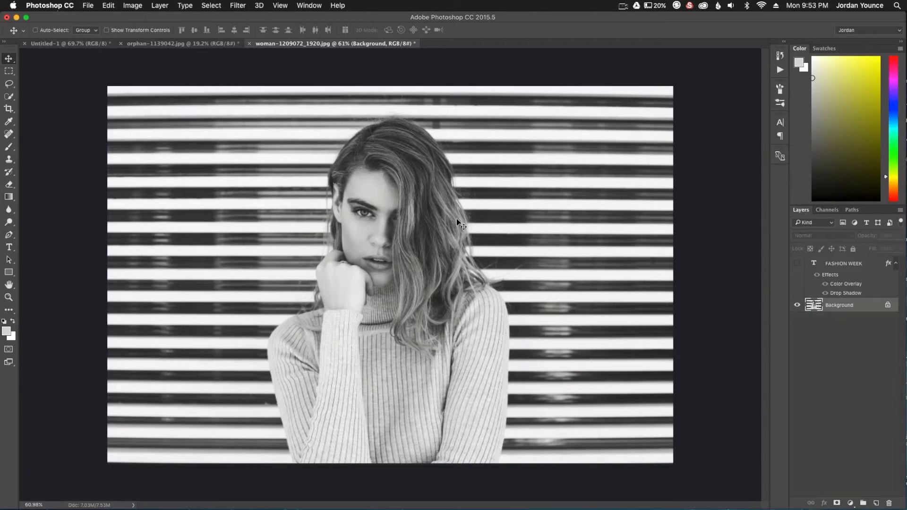
pyautogui.moveTo(373, 220)
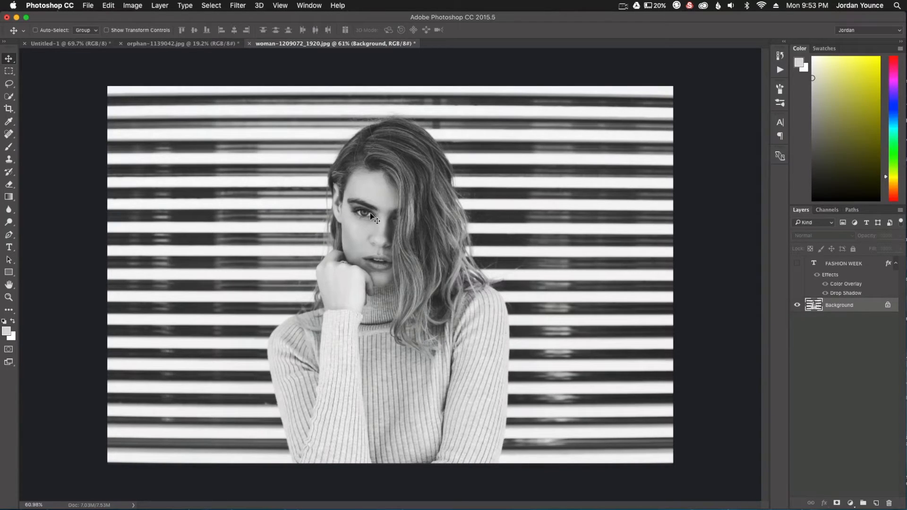
pyautogui.moveTo(369, 219)
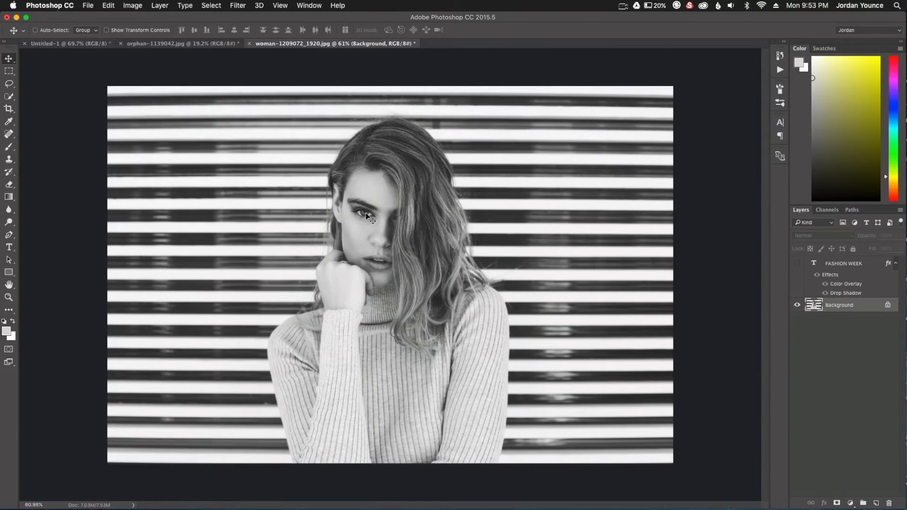
pyautogui.moveTo(199, 334)
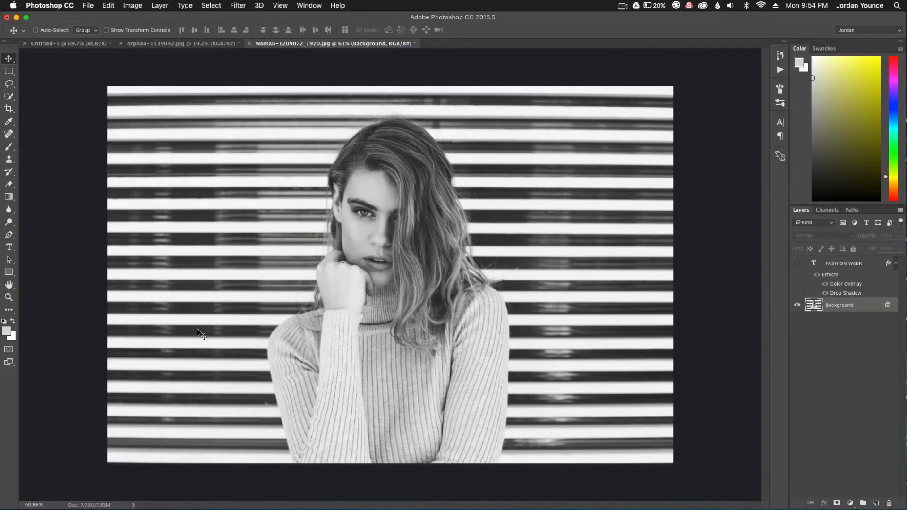
pyautogui.moveTo(376, 256)
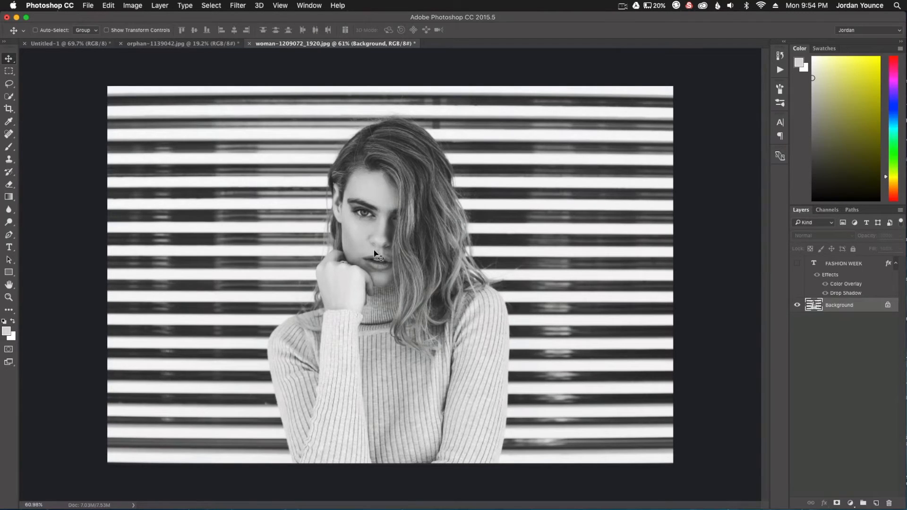
pyautogui.moveTo(170, 320)
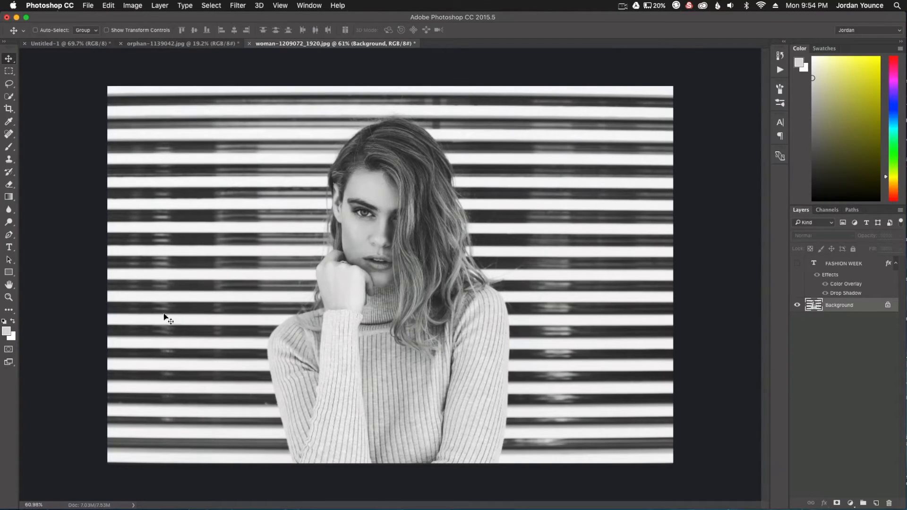
pyautogui.moveTo(67, 266)
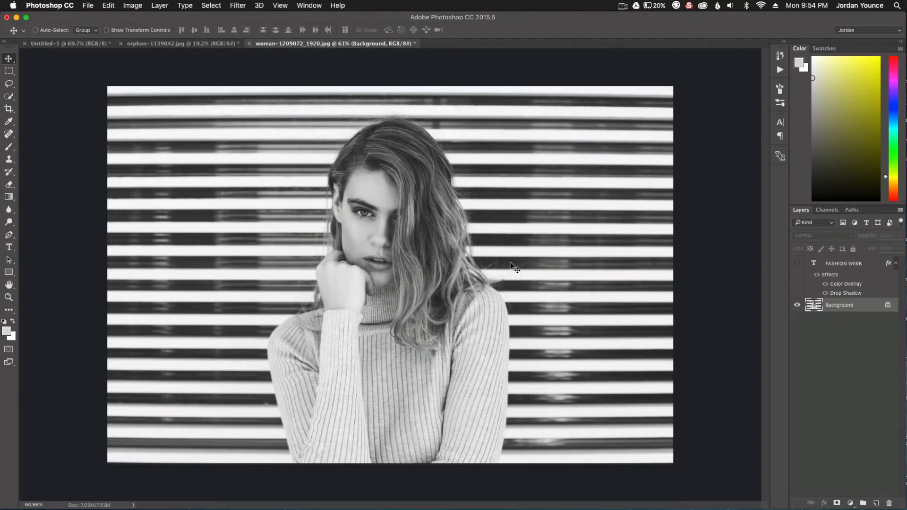
pyautogui.moveTo(503, 265)
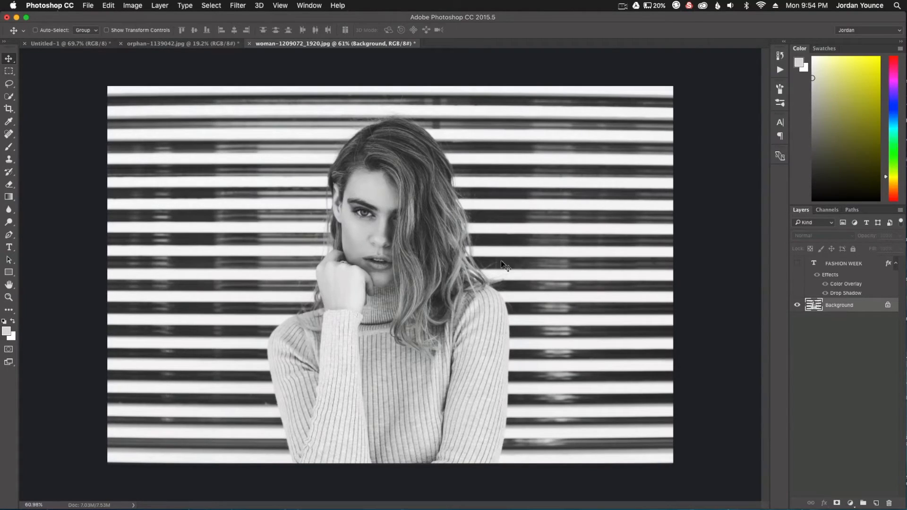
pyautogui.moveTo(28, 113)
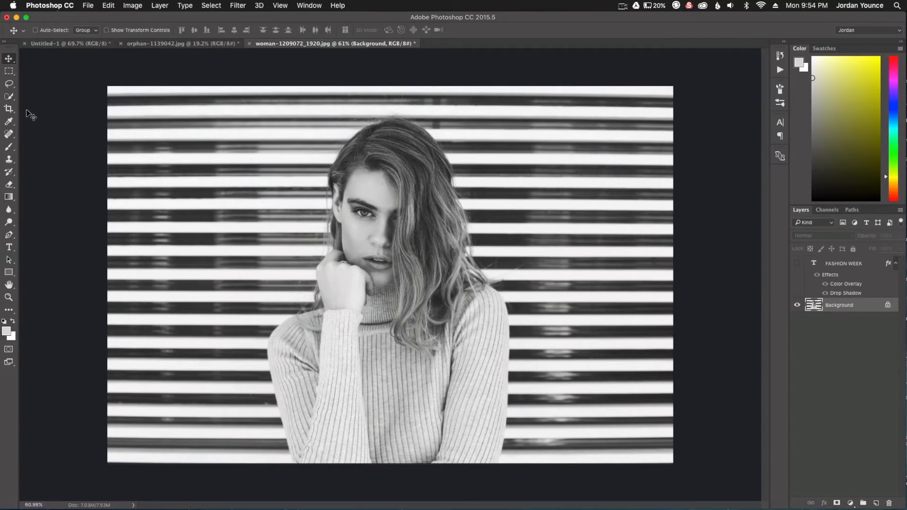
# Crop outward past the left edge to add a blank white strip beside the portrait
pyautogui.click(9, 109)
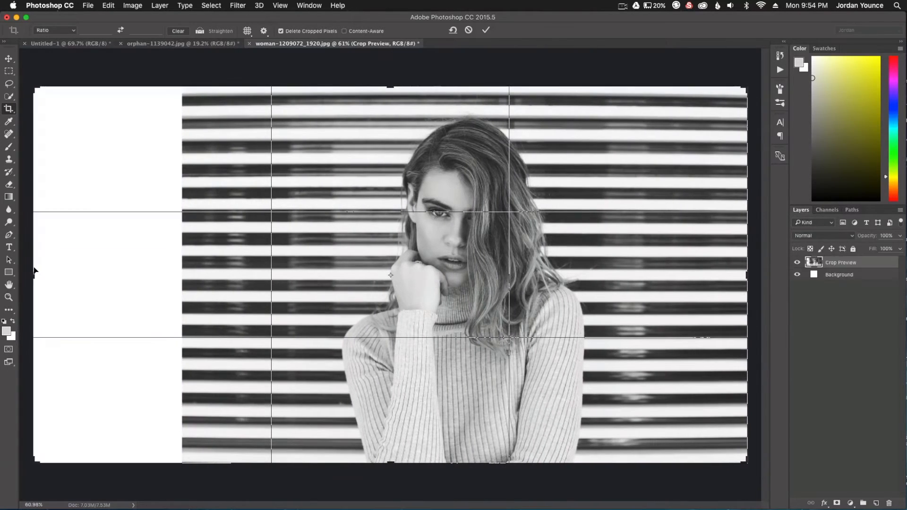
pyautogui.click(487, 31)
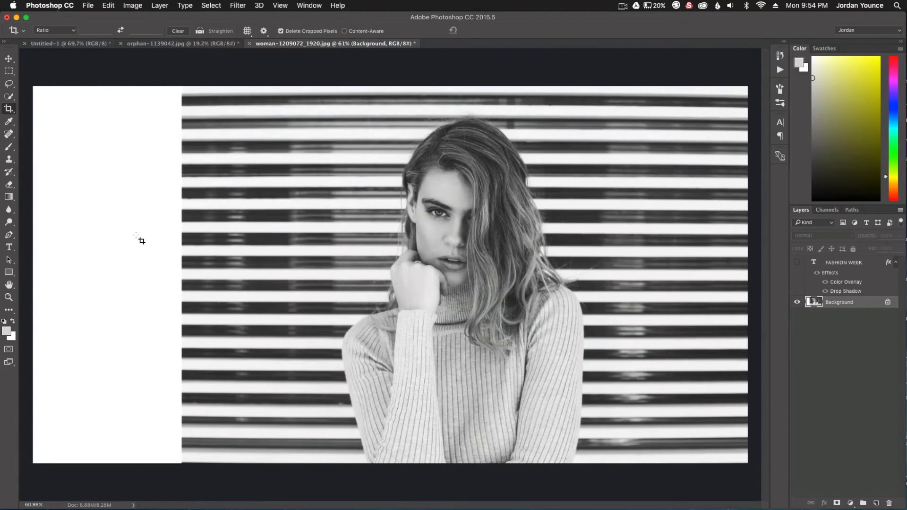
pyautogui.moveTo(75, 52)
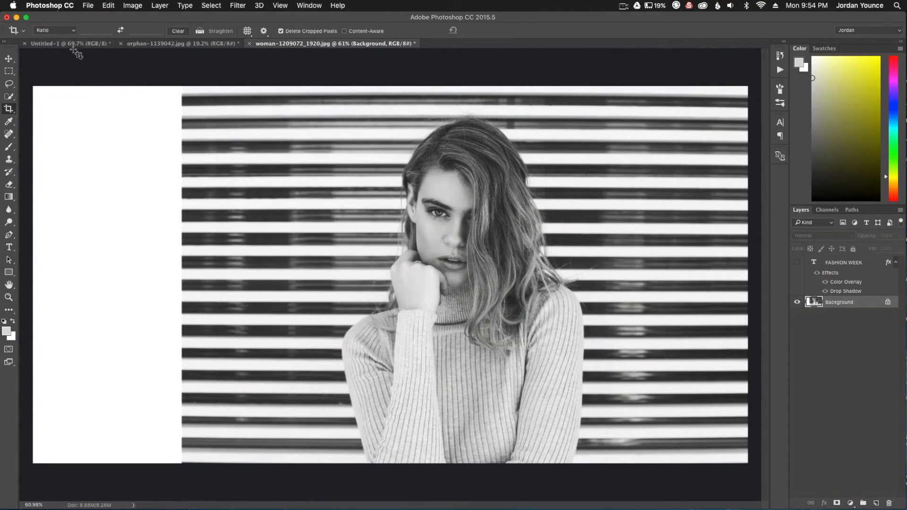
# Select the left blinds strip and content-aware scale it across the white area
pyautogui.click(9, 70)
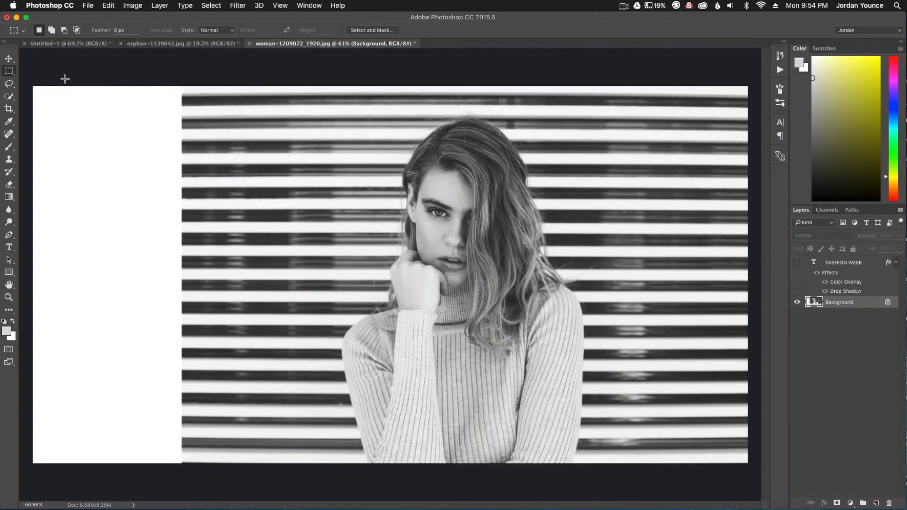
pyautogui.moveTo(184, 85)
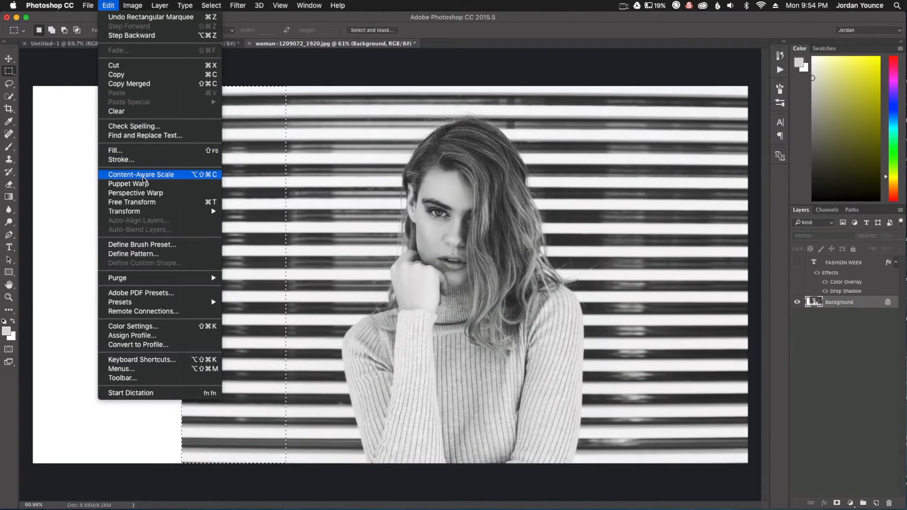
pyautogui.click(140, 174)
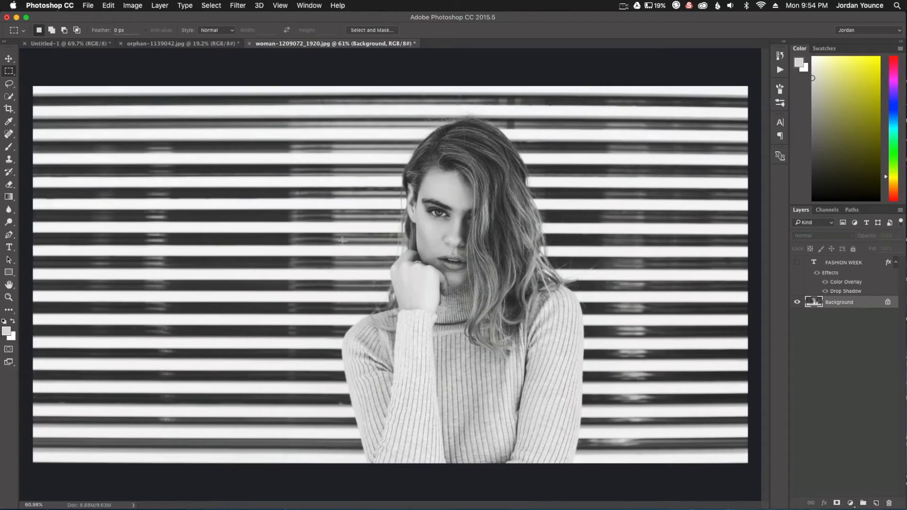
pyautogui.moveTo(118, 236)
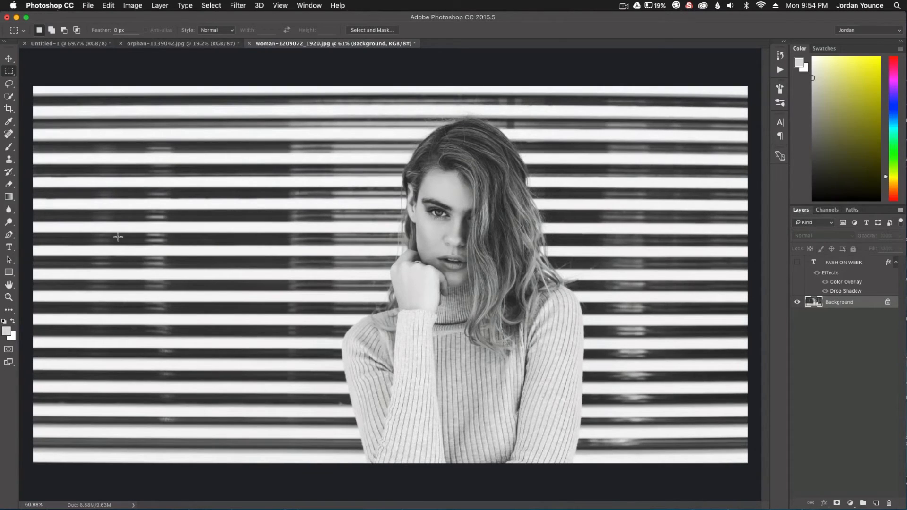
pyautogui.moveTo(279, 296)
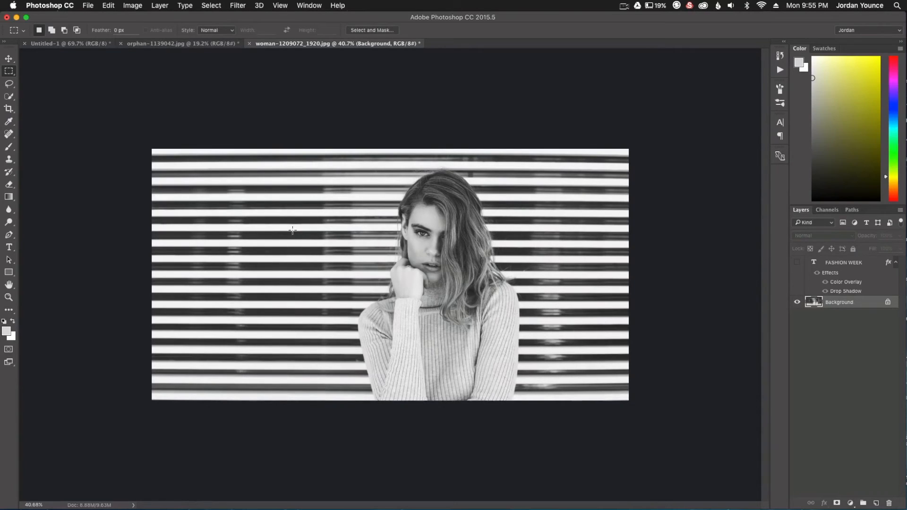
pyautogui.moveTo(302, 244)
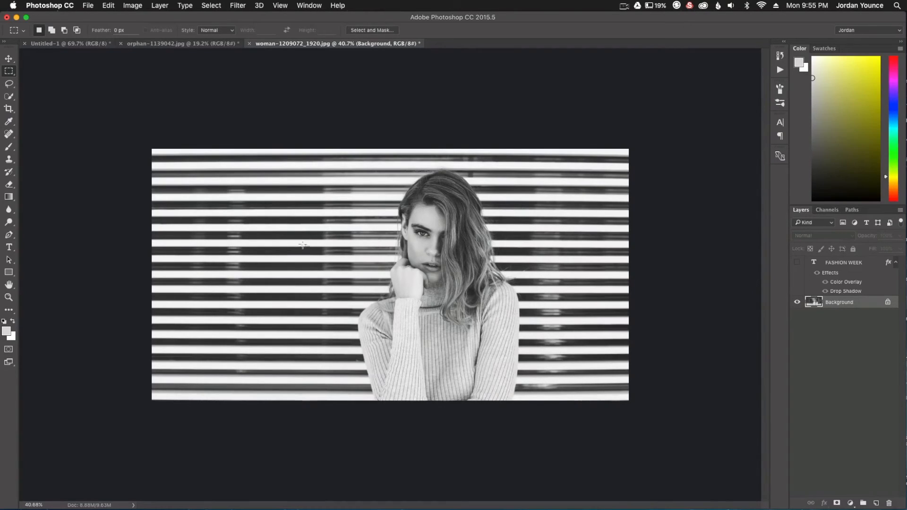
# Crop the top and bottom inward to make a wide banner shape
pyautogui.click(9, 109)
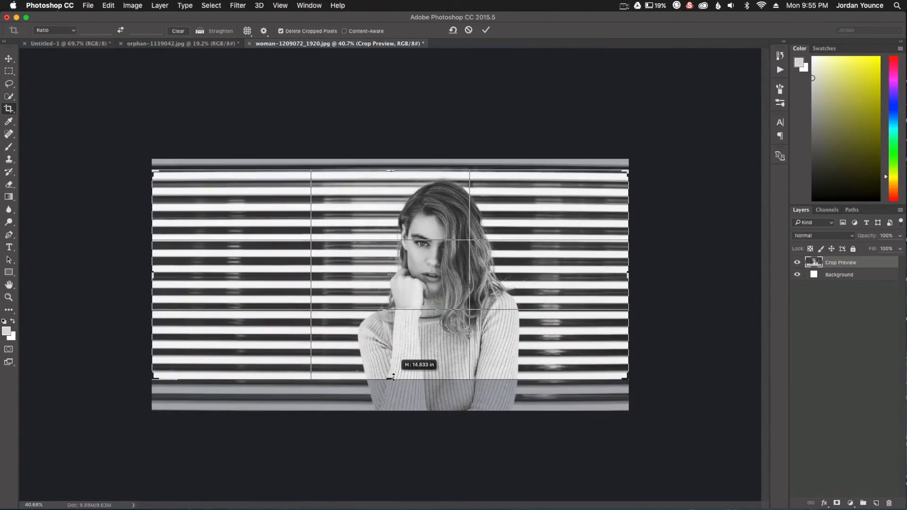
pyautogui.click(486, 30)
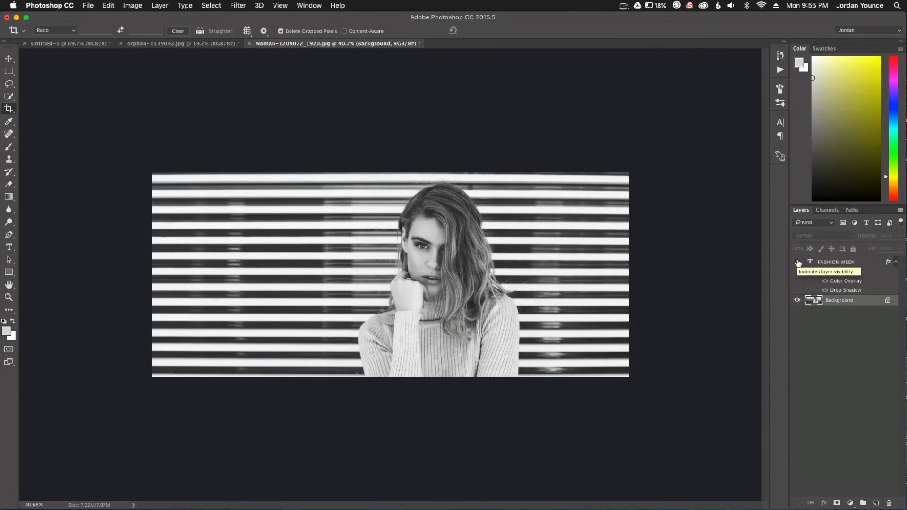
# Turn on the white FASHION WEEK text layer and switch to the Move tool
pyautogui.click(798, 262)
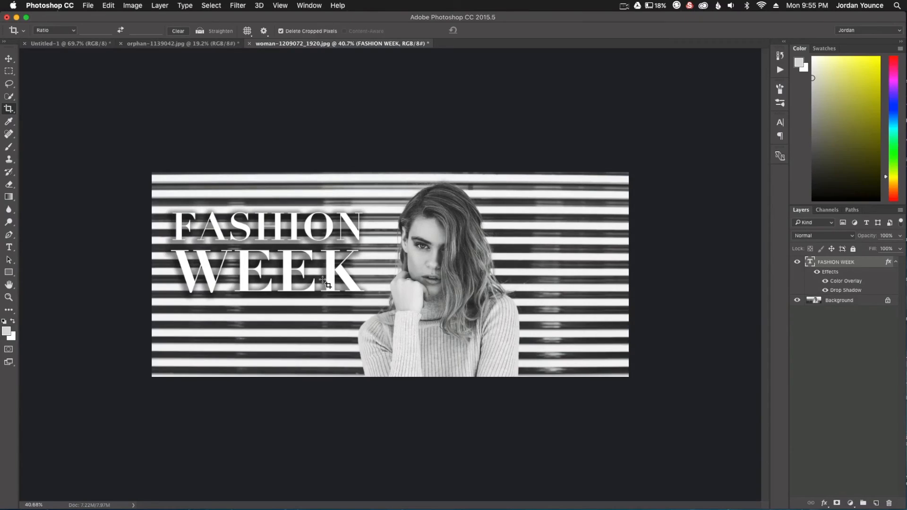
pyautogui.moveTo(38, 90)
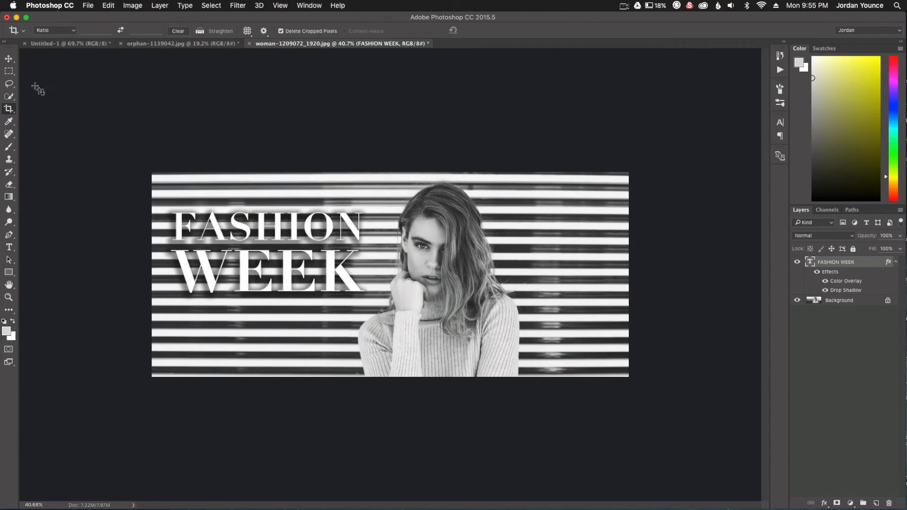
pyautogui.click(10, 57)
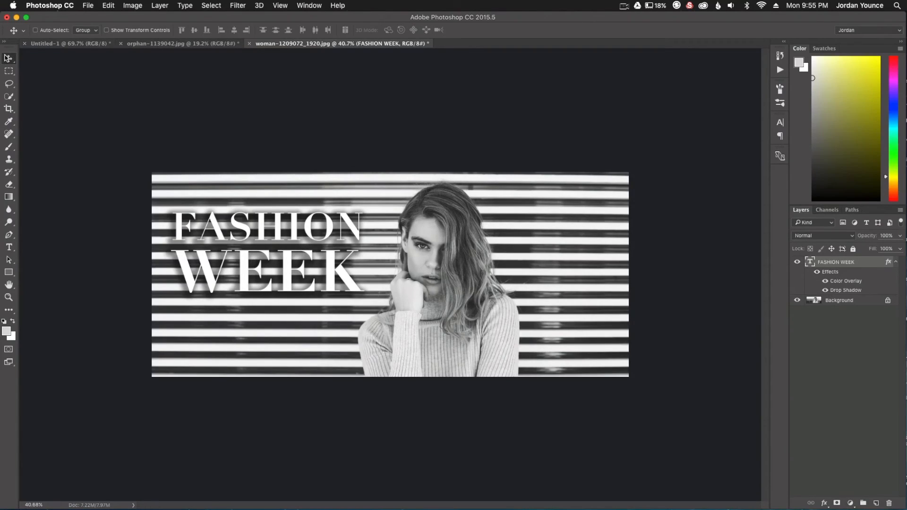
pyautogui.moveTo(8, 58)
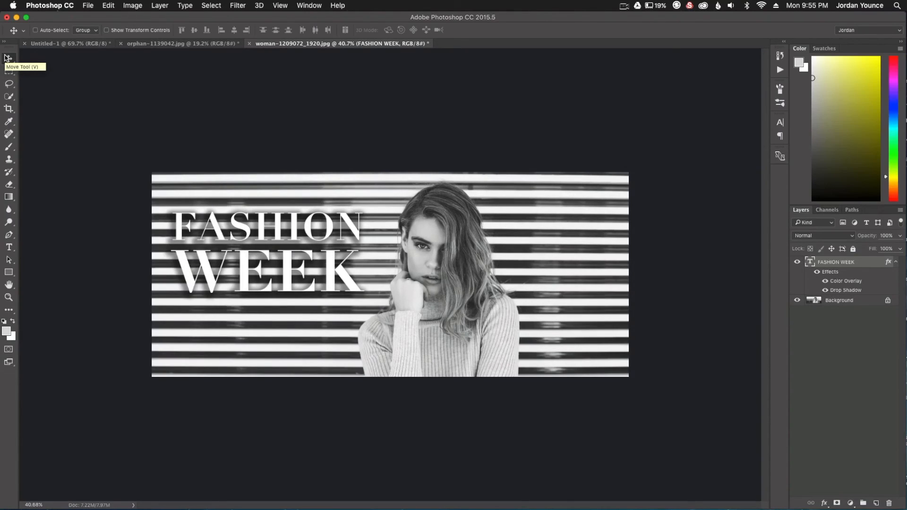
pyautogui.moveTo(9, 57)
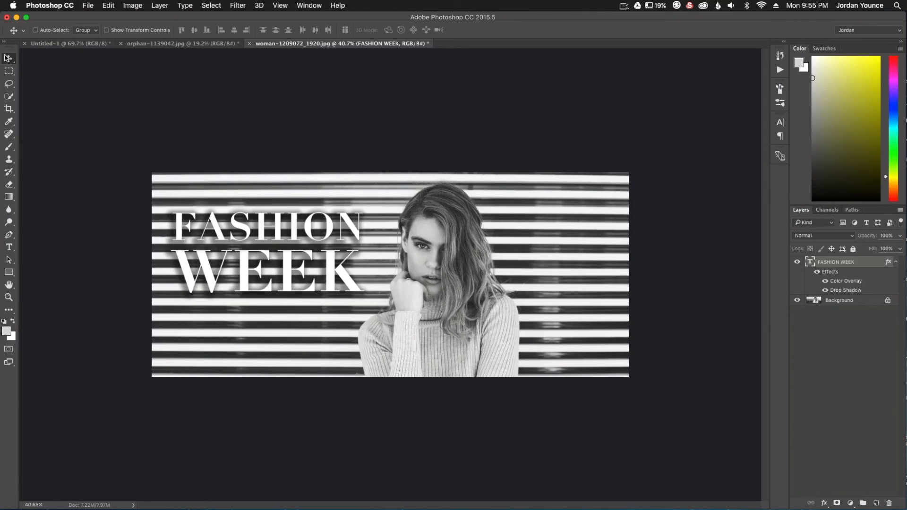